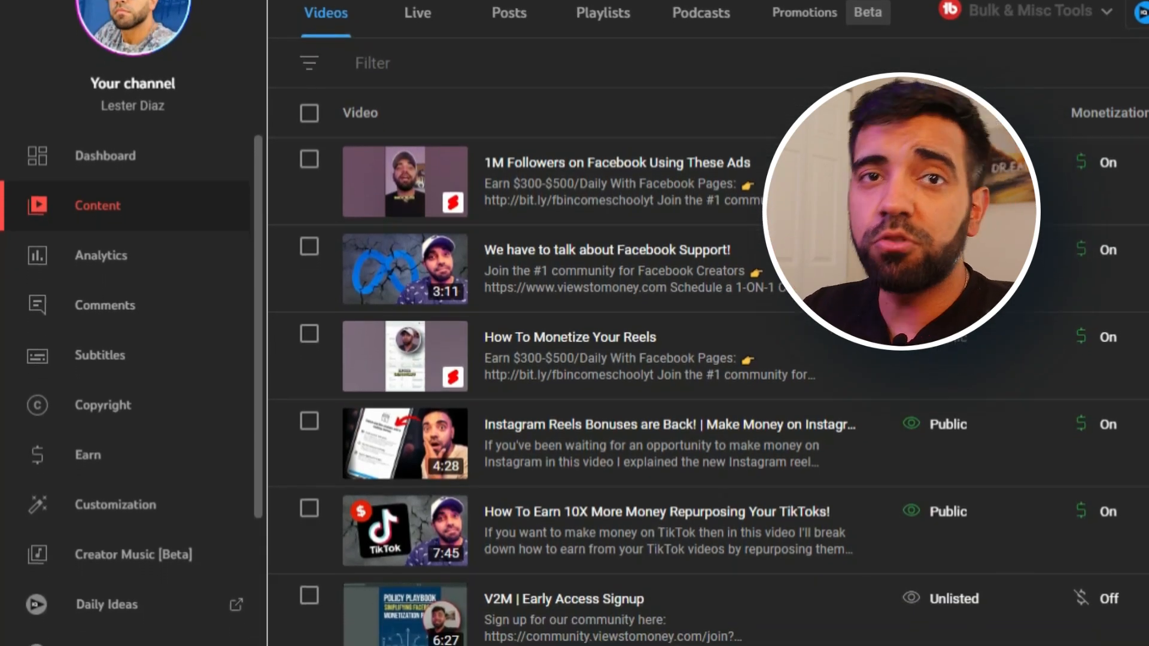
scroll(down, 3)
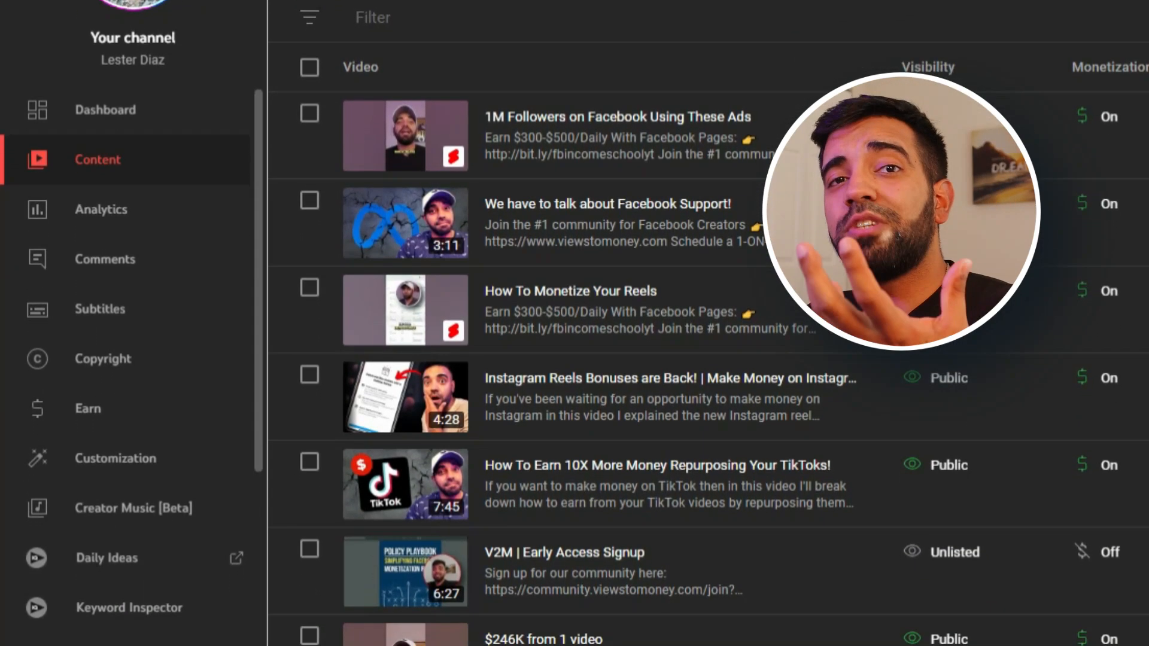
scroll(down, 3)
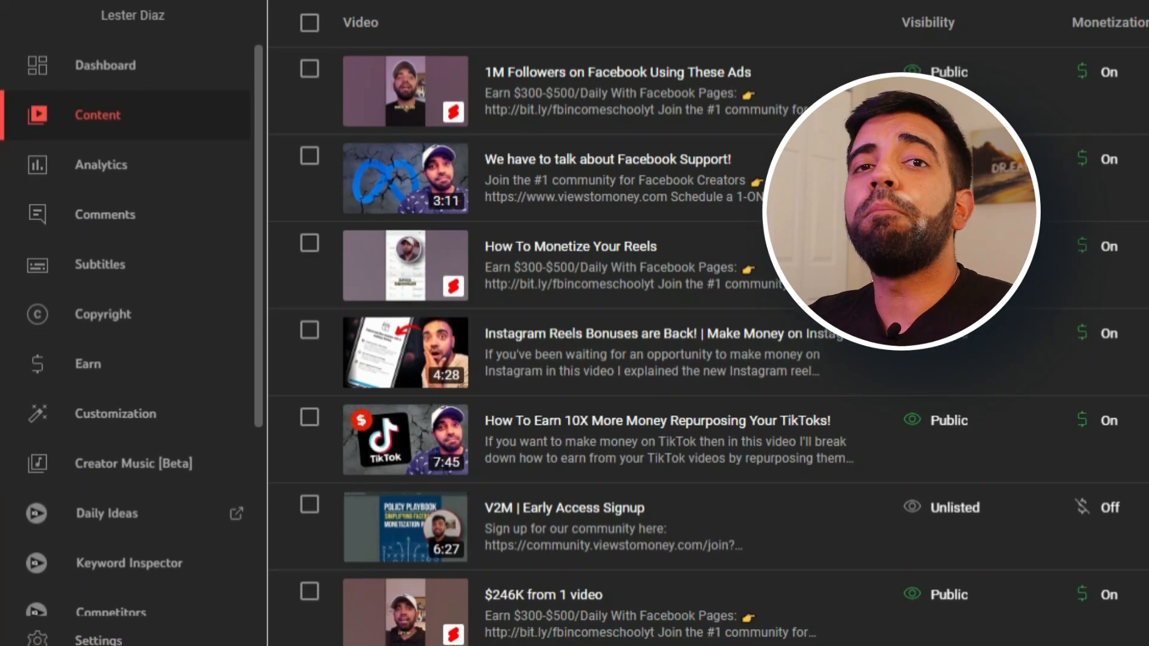
scroll(down, 3)
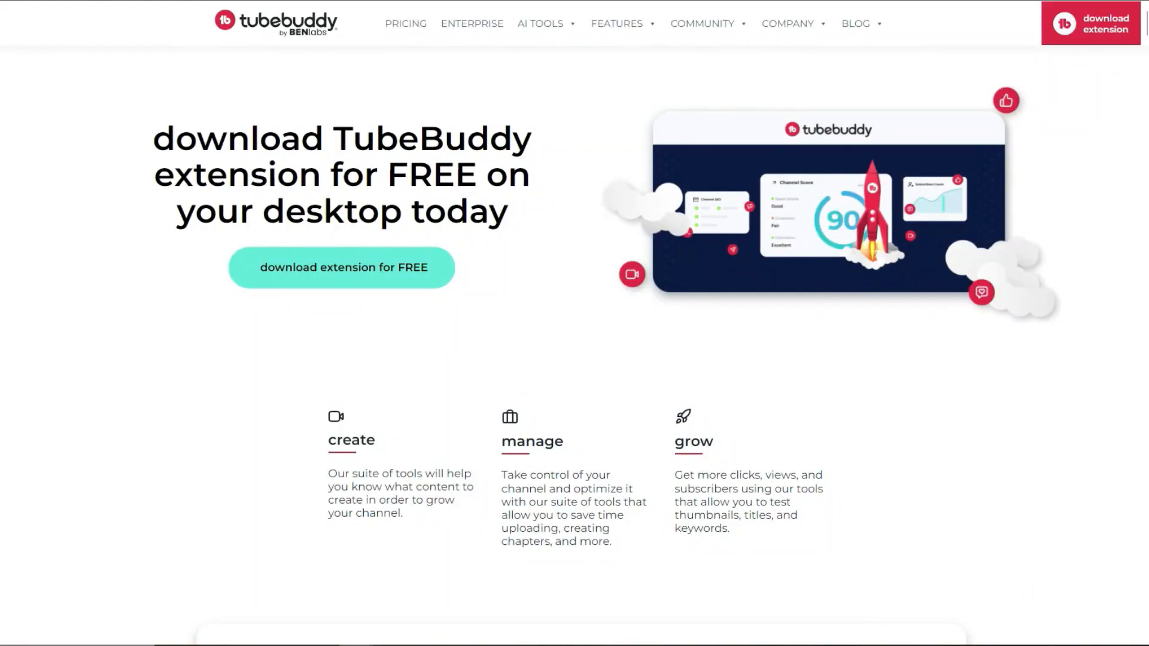
scroll(down, 3)
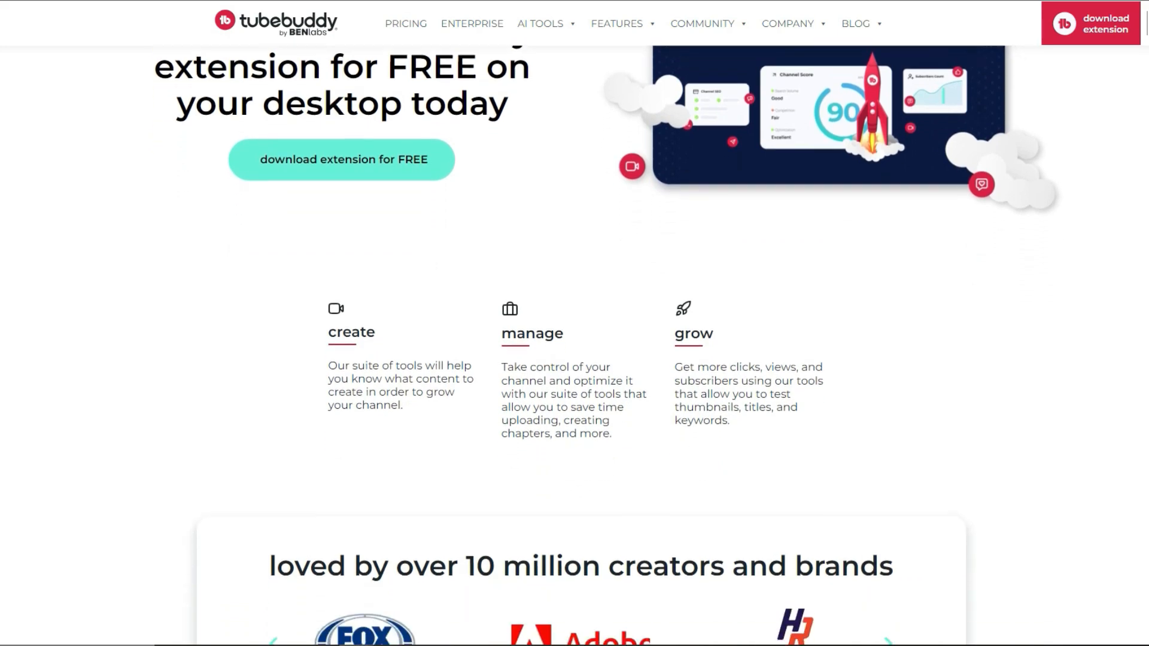
scroll(down, 3)
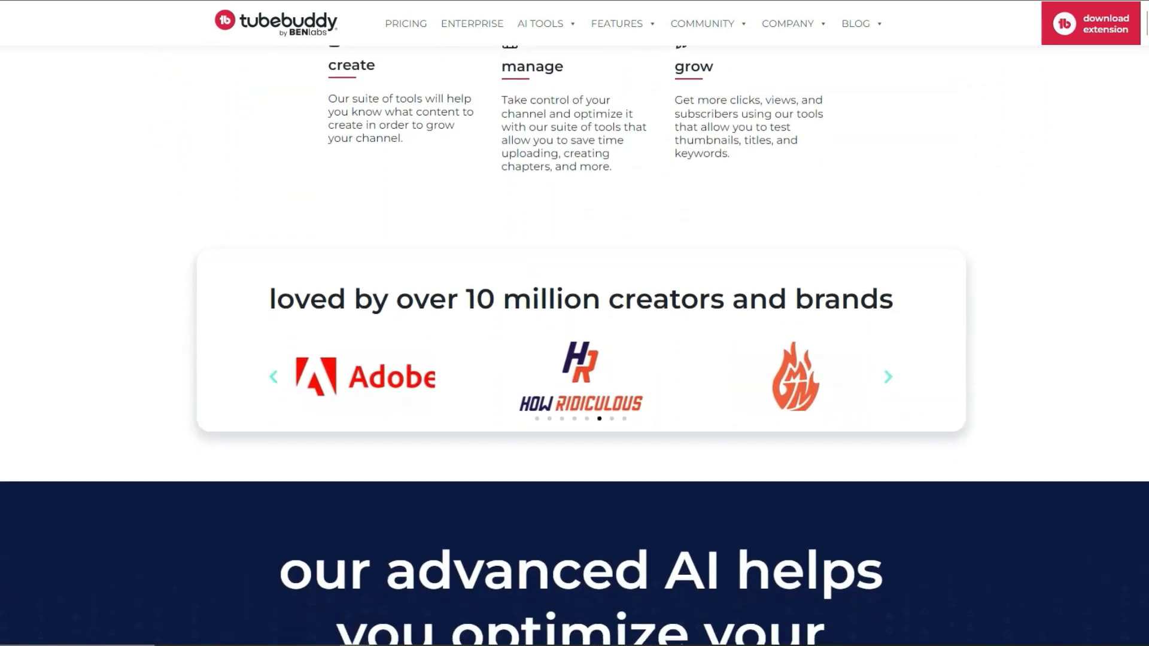